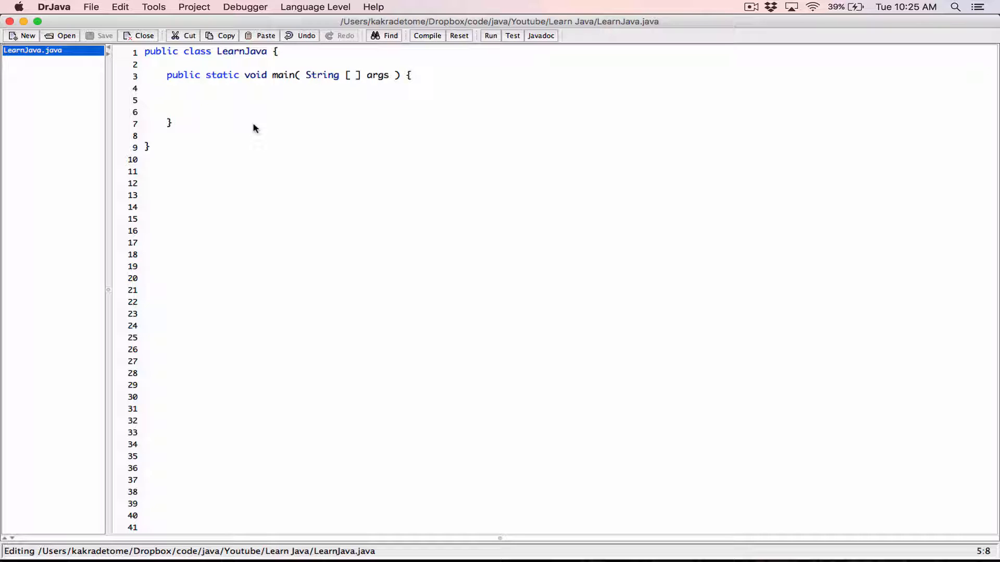
Declare double lifeSavings = 235435.745637; inside main
{"action": "type", "text": "double"}
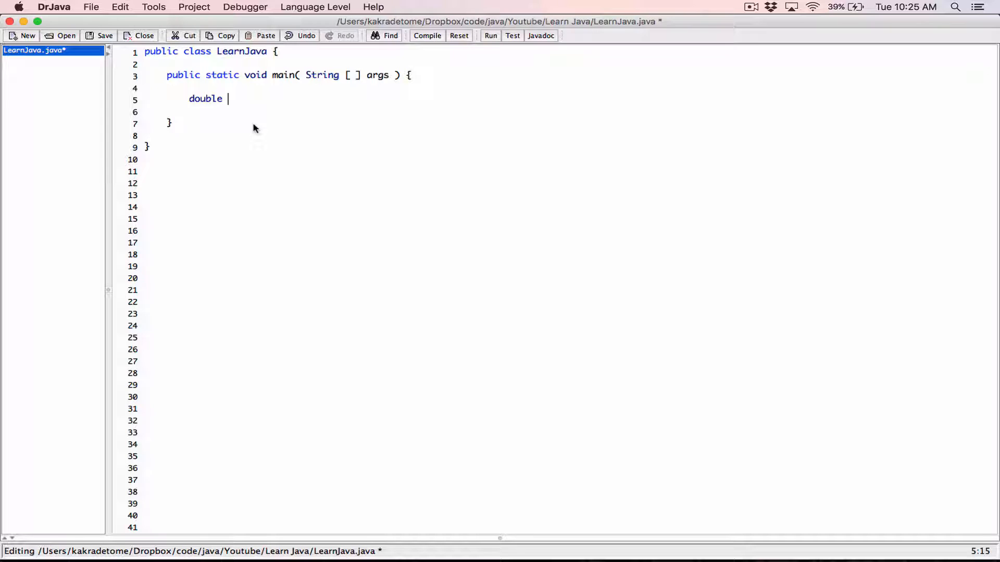
{"action": "type", "text": "lifeS"}
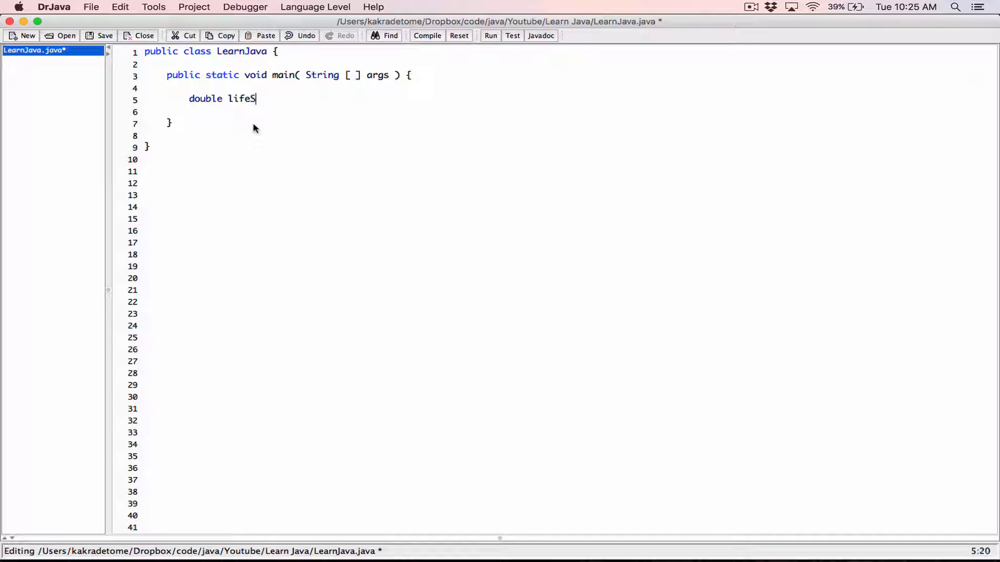
{"action": "type", "text": "avings"}
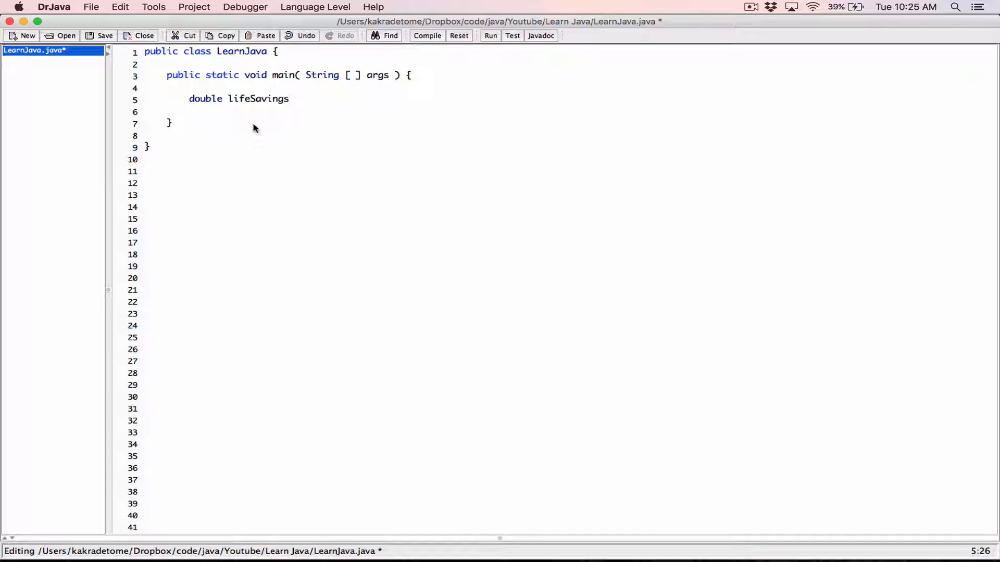
{"action": "type", "text": "="}
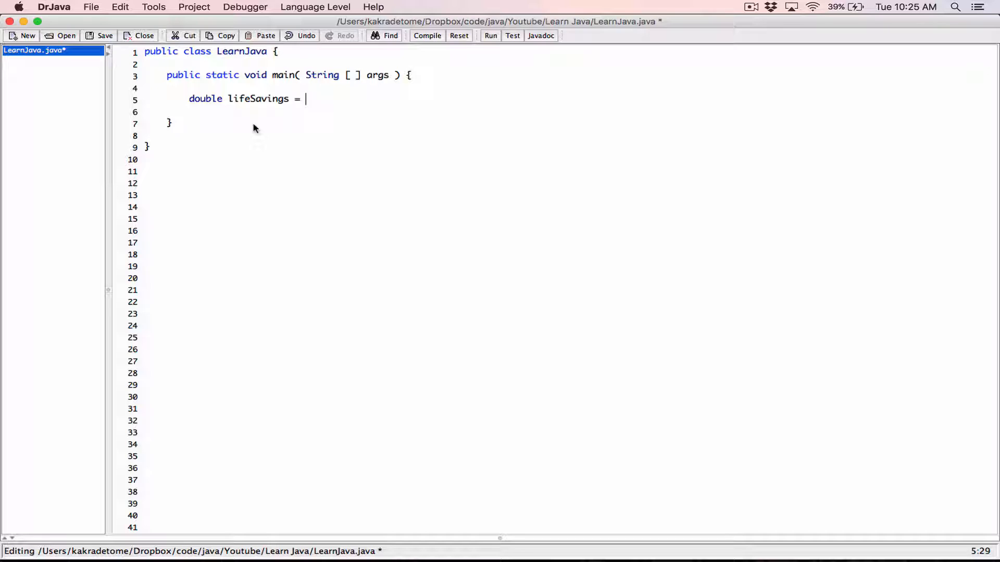
{"action": "type", "text": "235435."}
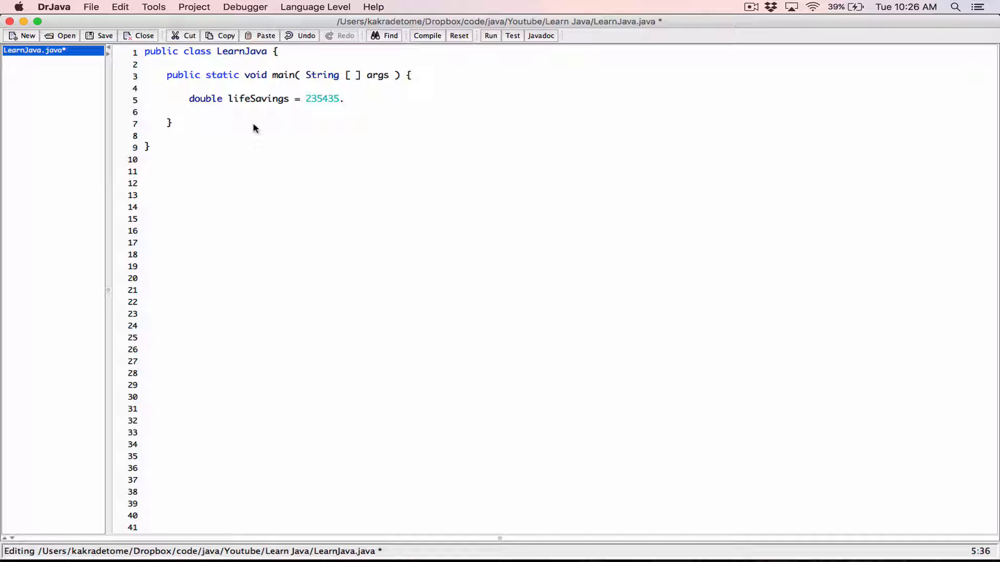
{"action": "type", "text": "745637"}
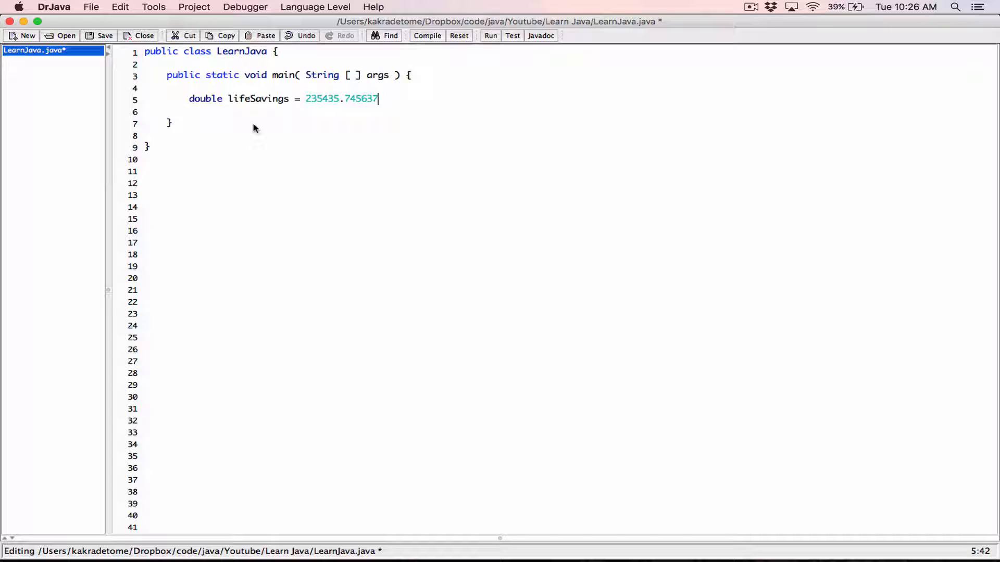
{"action": "type", "text": ";"}
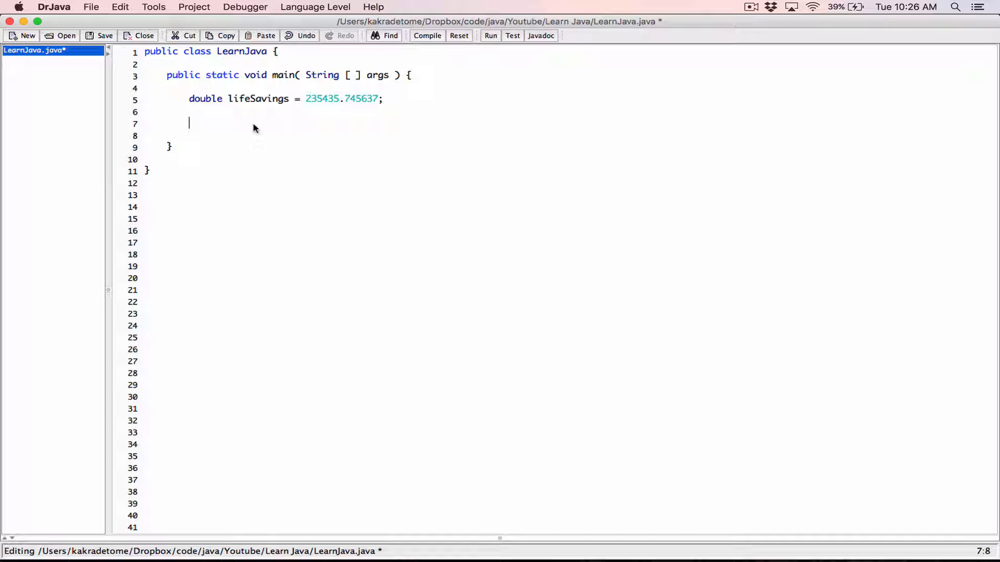
Write a System.out.printf call with an empty format string (mistyped as Sytem)
{"action": "type", "text": "Sy"}
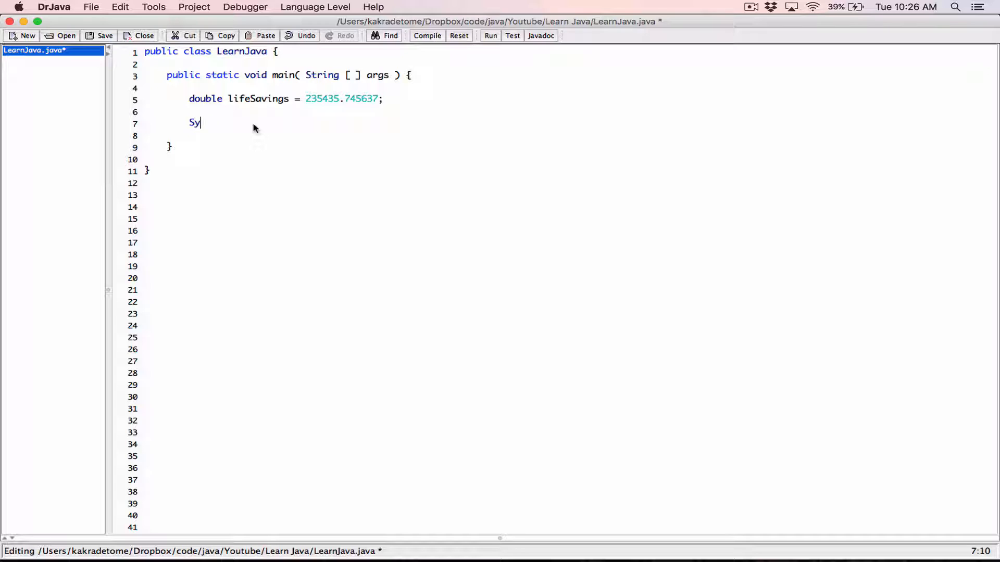
{"action": "type", "text": "tem.ut"}
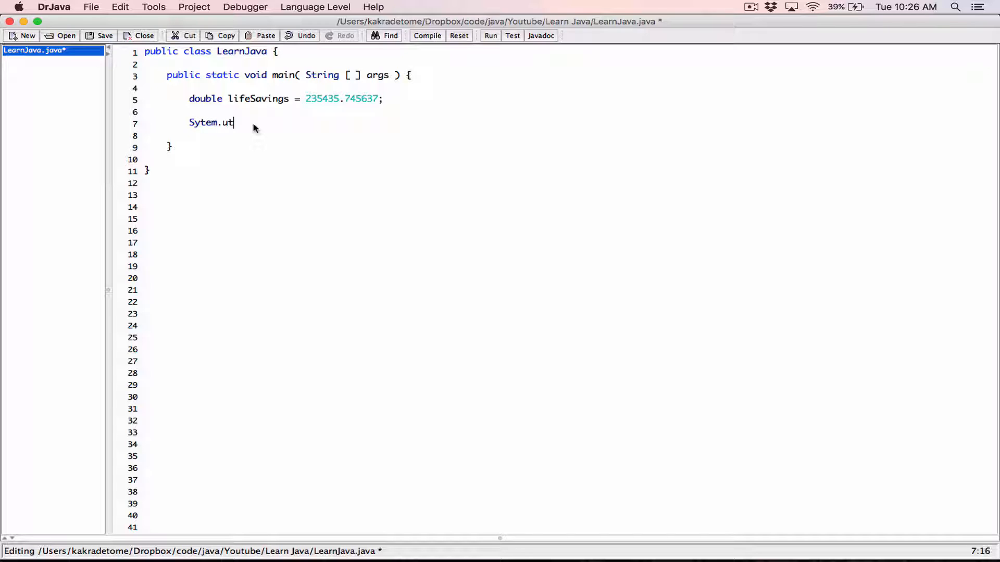
{"action": "key", "text": "Backspace"}
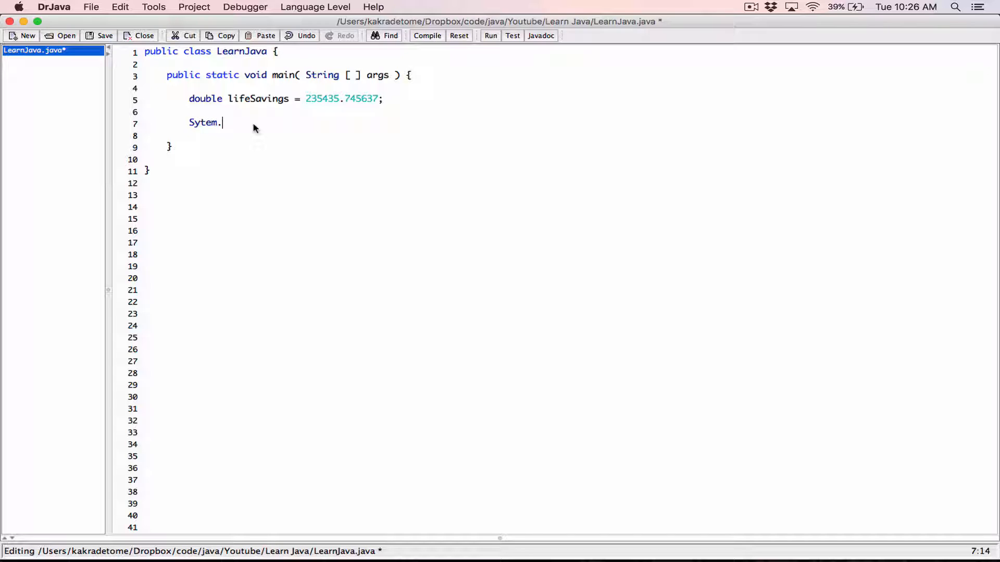
{"action": "type", "text": "out.pr"}
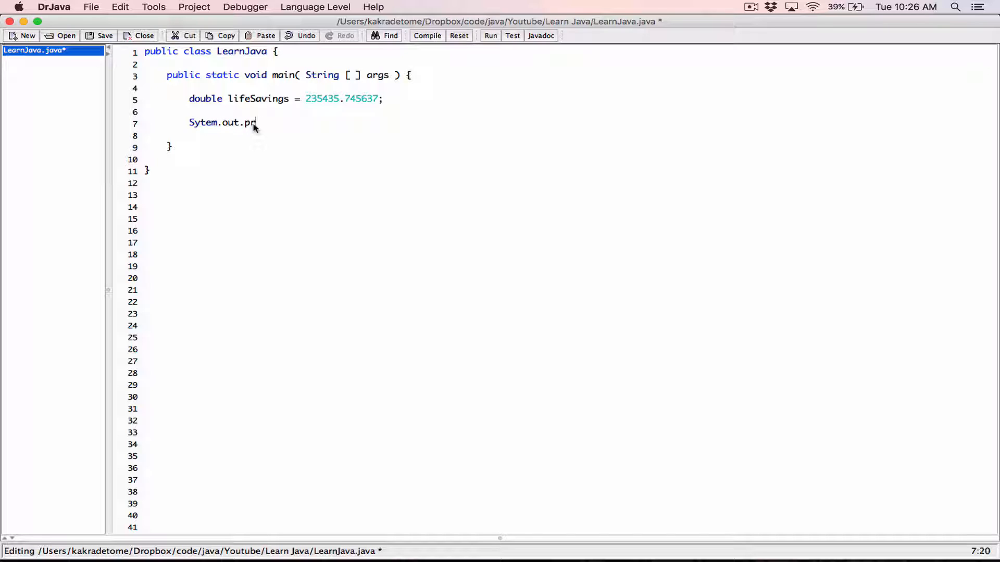
{"action": "type", "text": "intf()"}
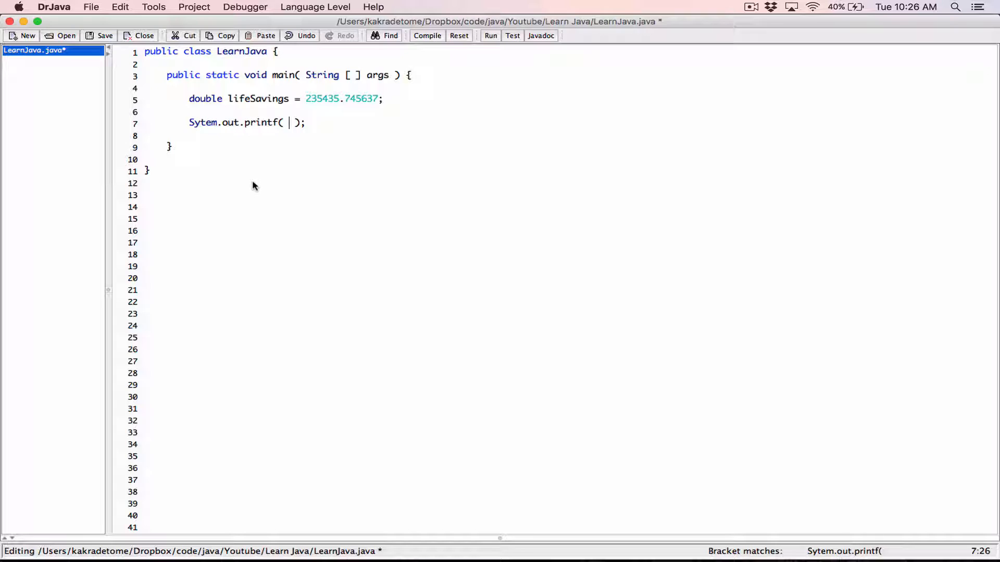
{"action": "type", "text": "\"\""}
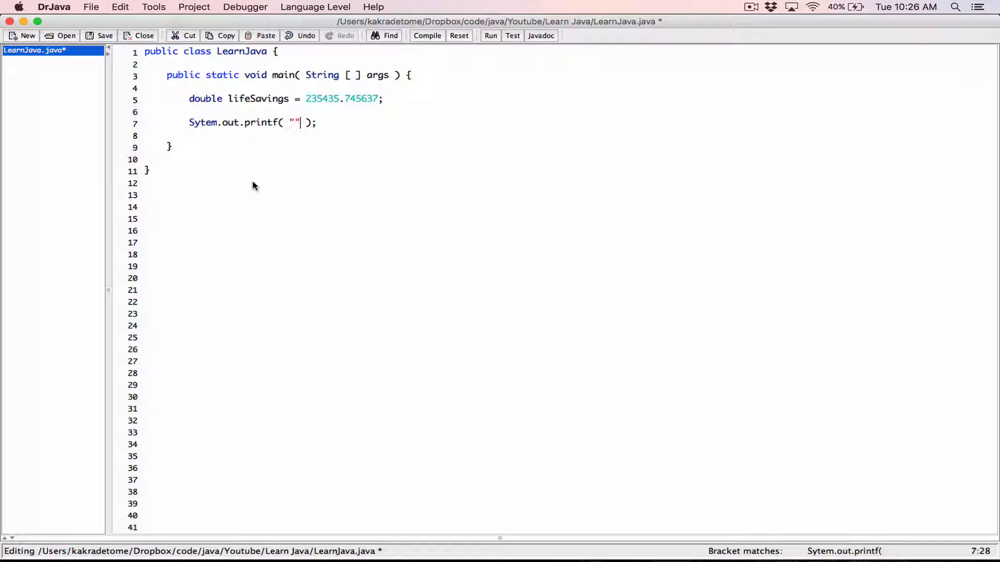
Pass lifeSavings as the argument and make the format string "%f"
{"action": "type", "text": ","}
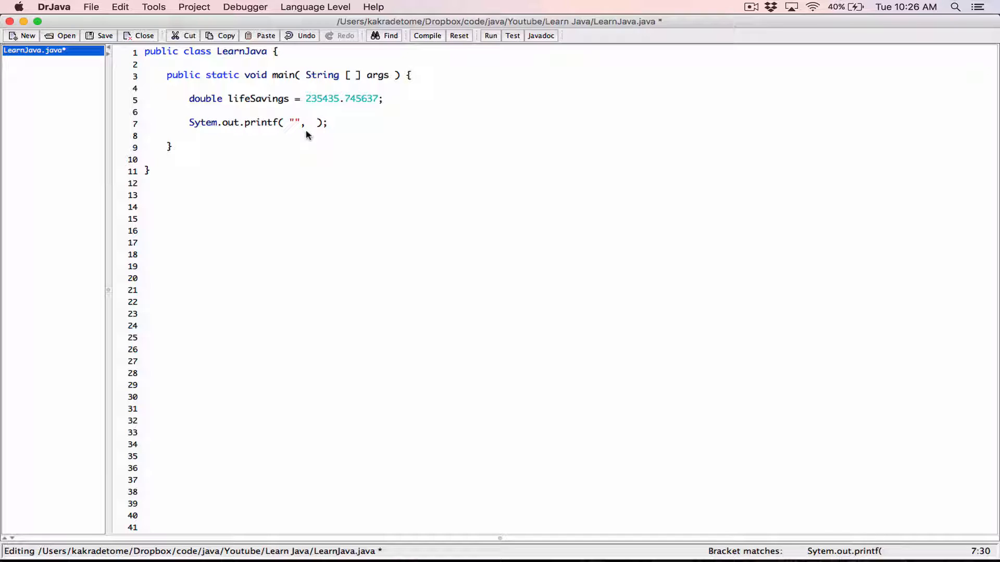
{"action": "double_click", "coordinate": [257, 98]}
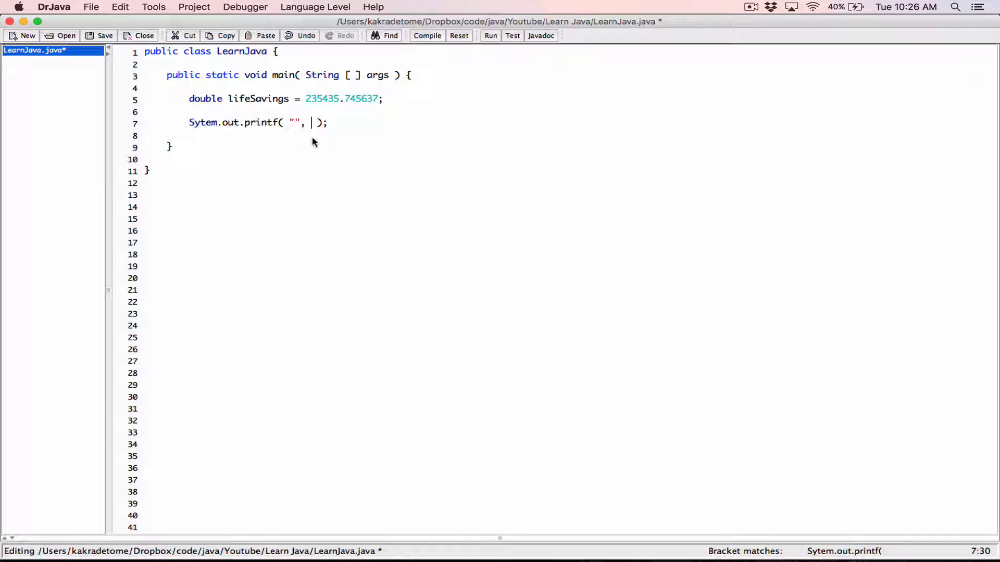
{"action": "type", "text": "lifeSavings"}
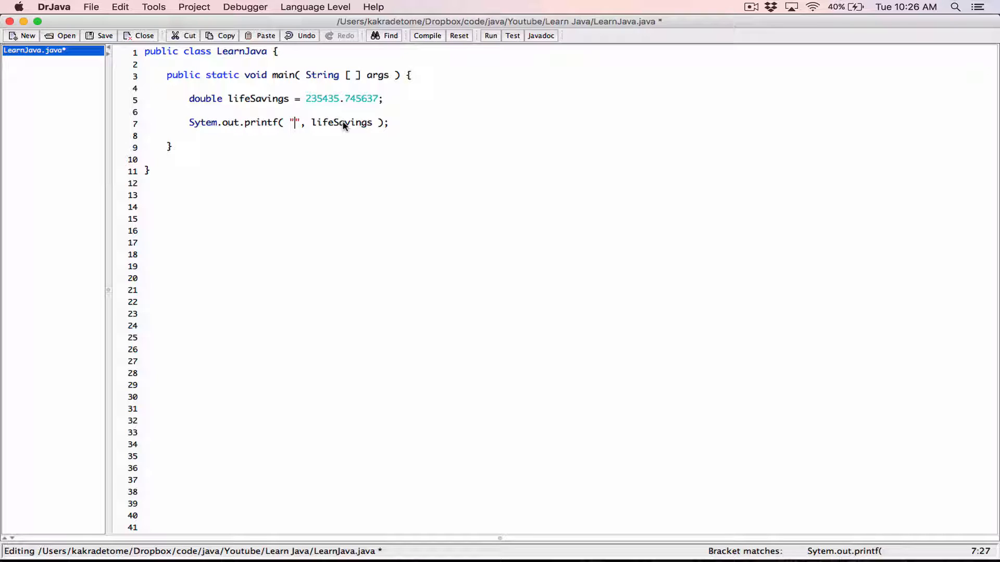
{"action": "type", "text": "%f"}
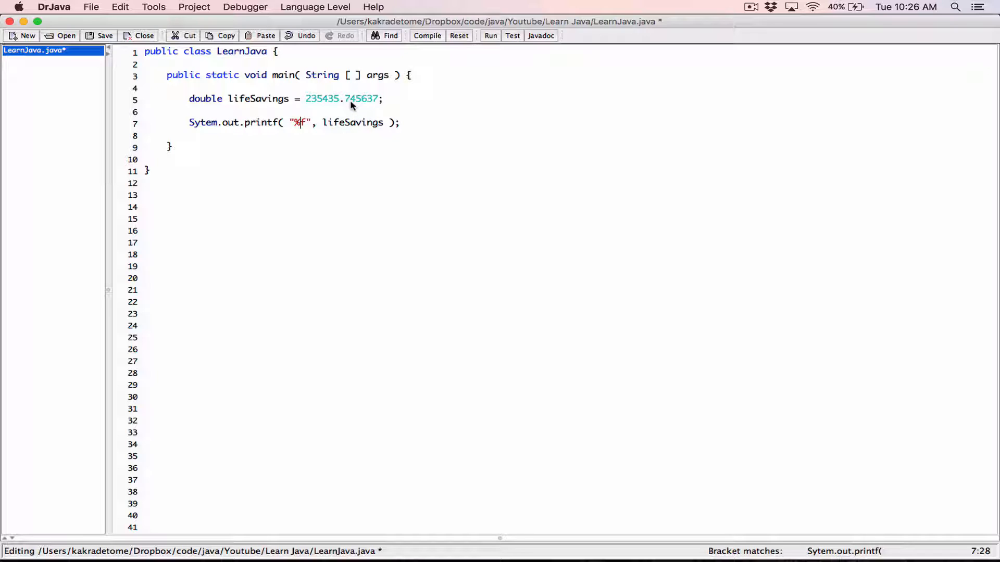
{"action": "mouse_move", "coordinate": [355, 115]}
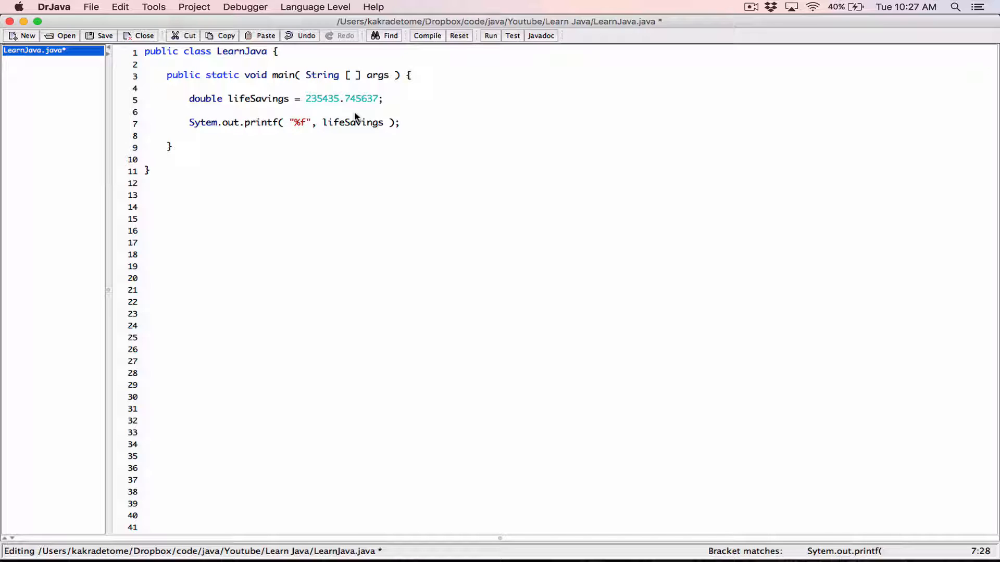
{"action": "mouse_move", "coordinate": [372, 104]}
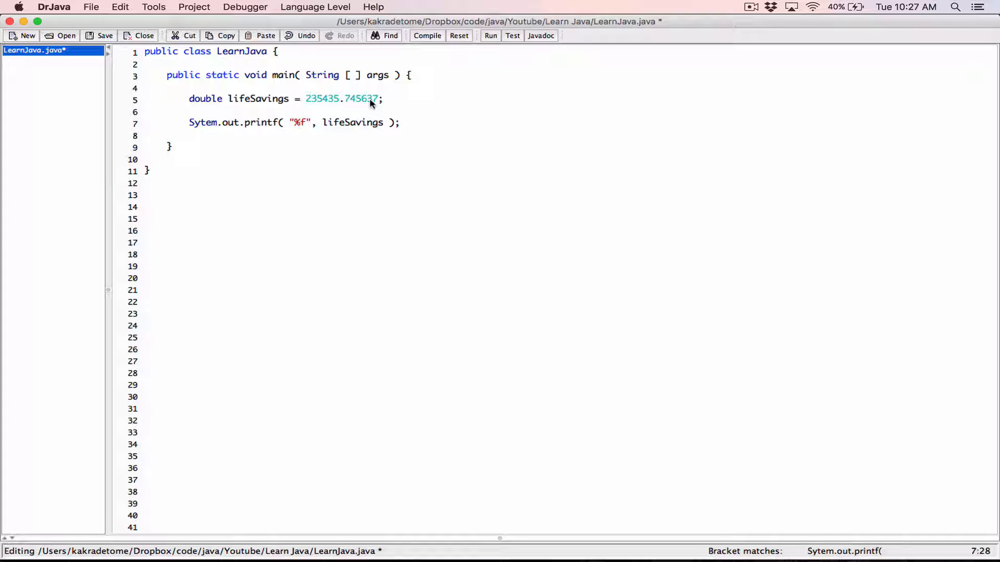
Change the format to "%.2f" and compile, revealing the Sytem error on line 7
{"action": "type", "text": ".2"}
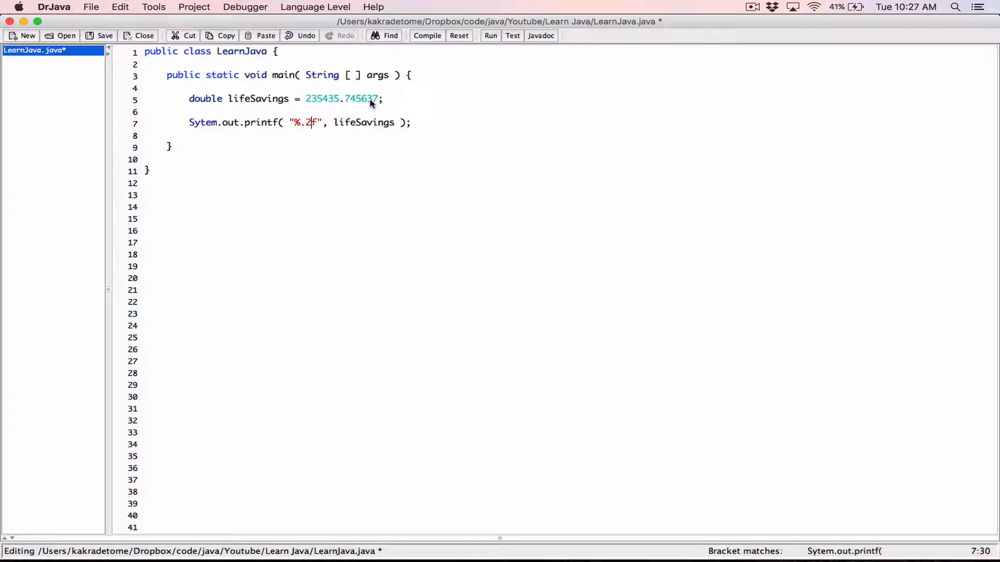
{"action": "mouse_move", "coordinate": [419, 48]}
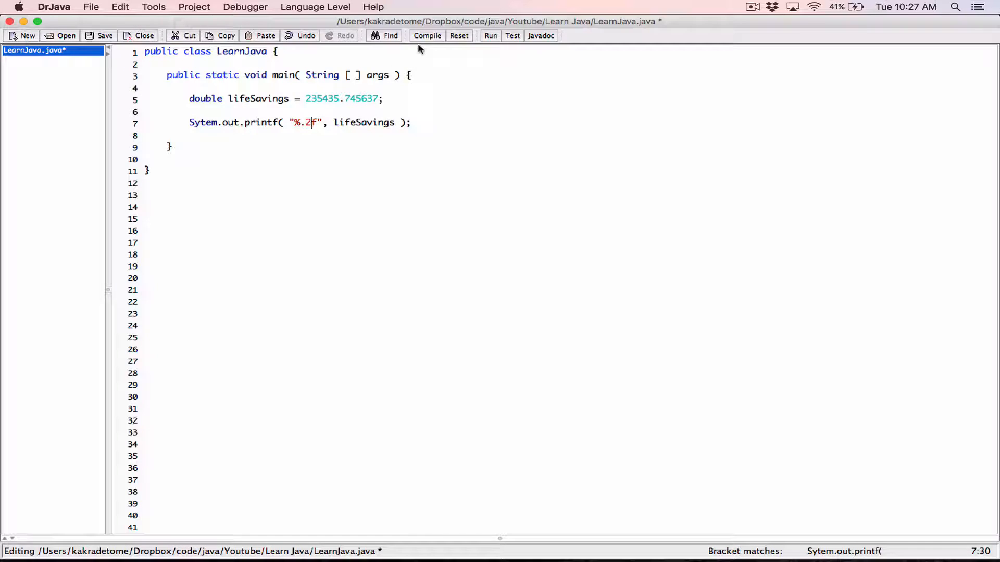
{"action": "left_click", "coordinate": [427, 35]}
{"action": "type", "text": "s"}
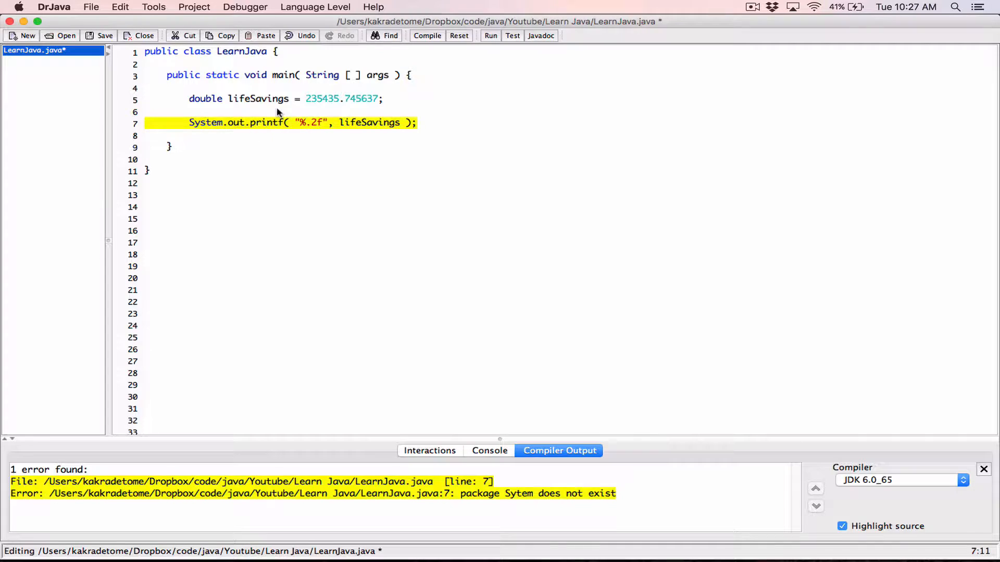
Compile the corrected program and run it, printing 235435.75
{"action": "left_click", "coordinate": [427, 36]}
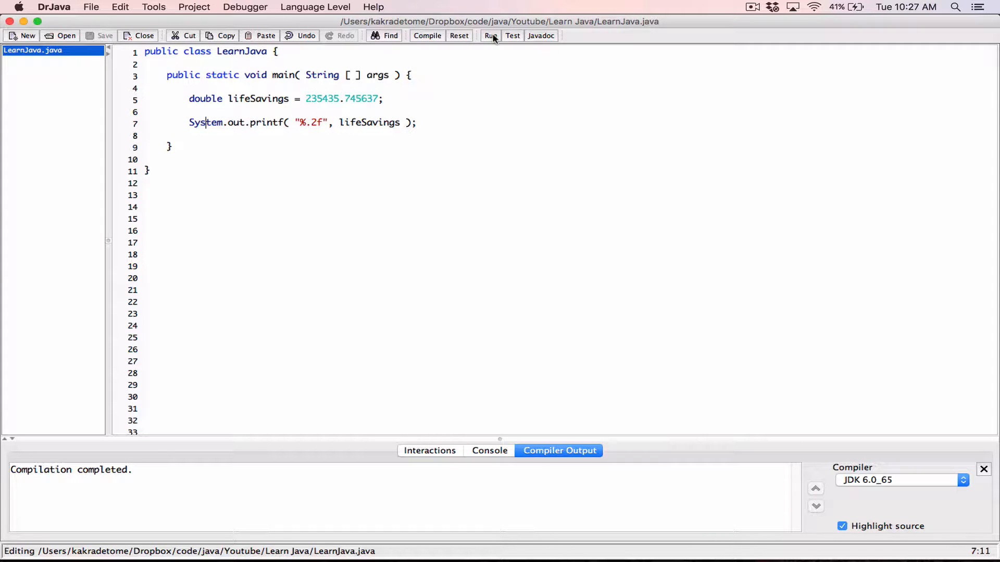
{"action": "left_click", "coordinate": [490, 36]}
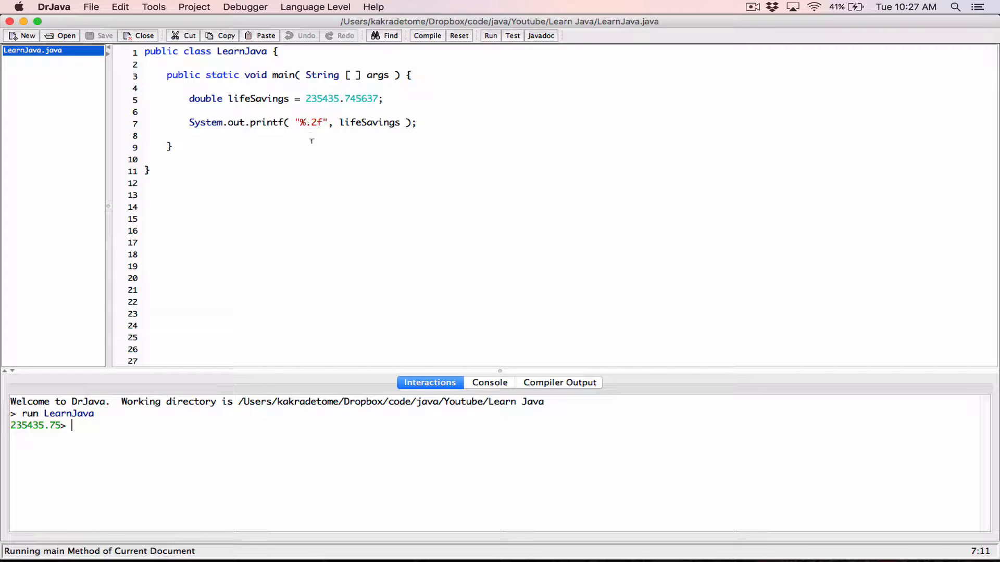
{"action": "mouse_move", "coordinate": [328, 149]}
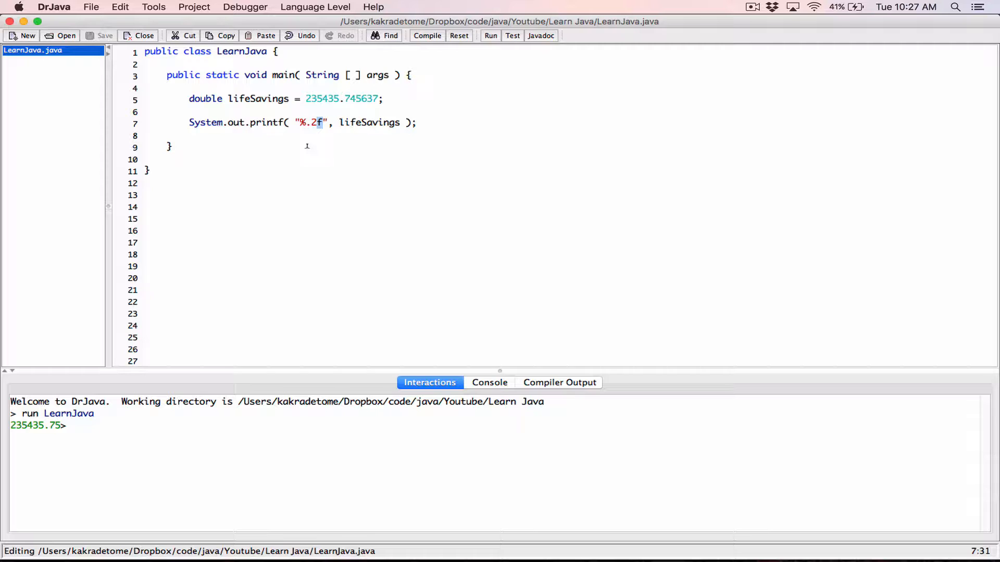
{"action": "mouse_move", "coordinate": [306, 146]}
{"action": "type", "text": ","}
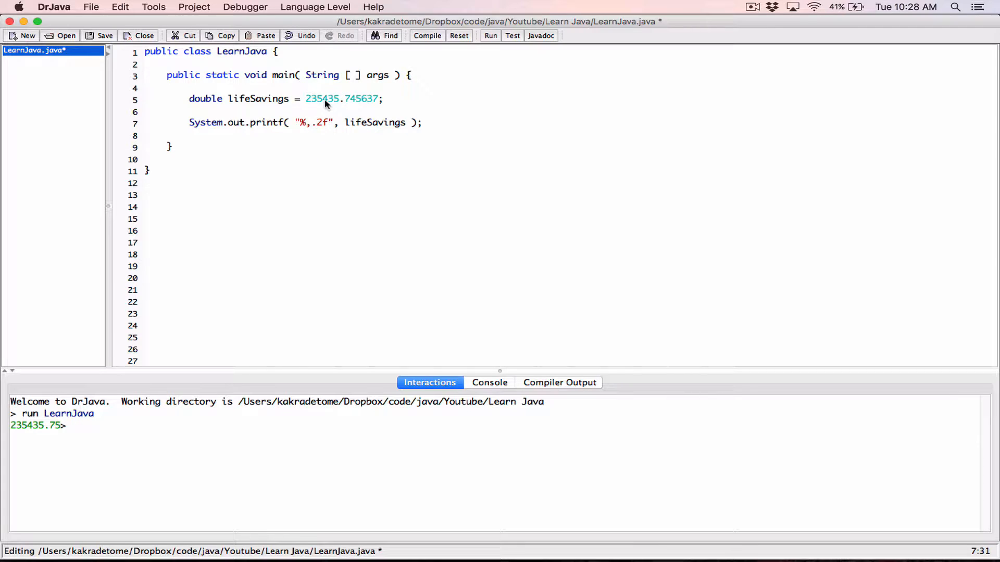
{"action": "mouse_move", "coordinate": [339, 112]}
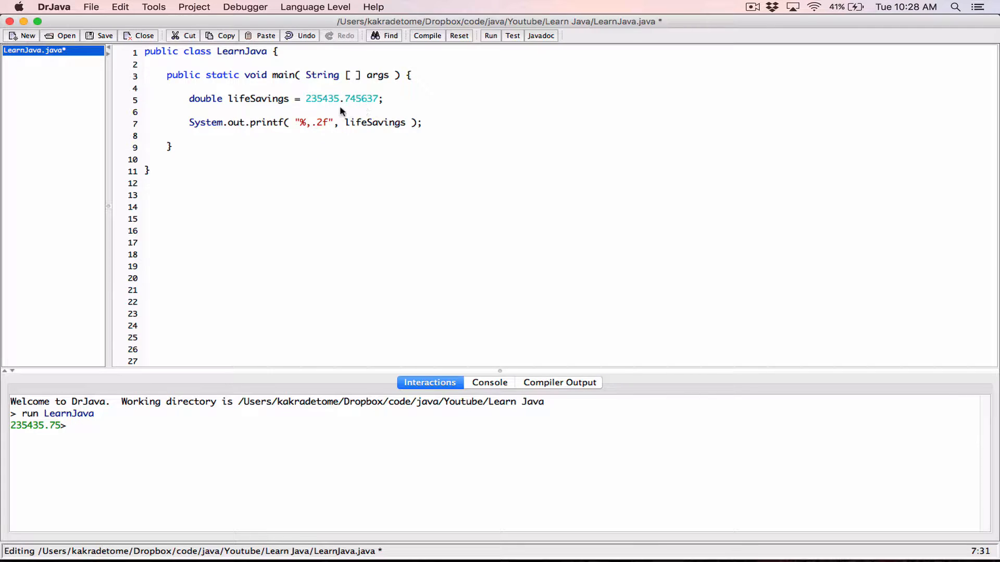
{"action": "mouse_move", "coordinate": [337, 106]}
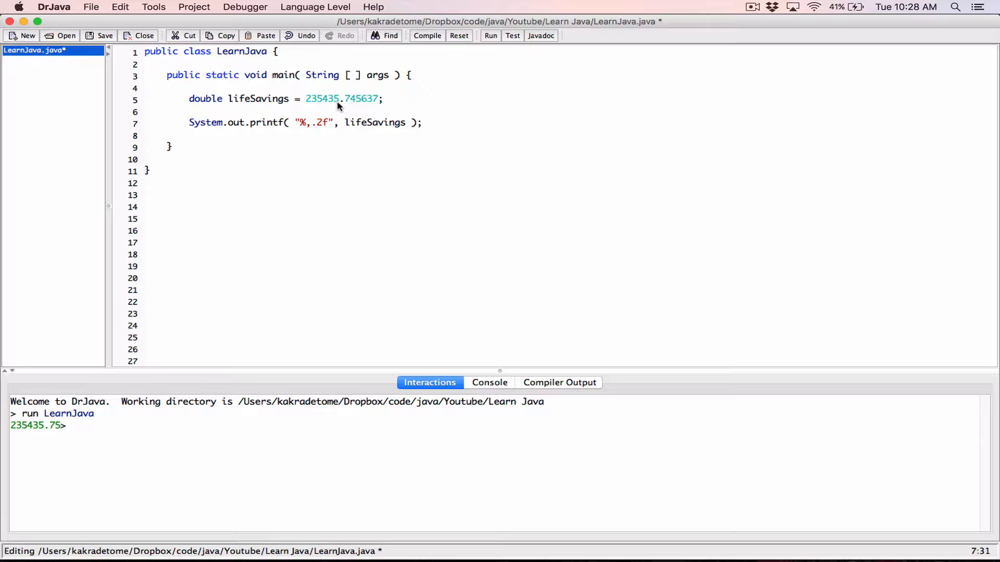
Compile and run with the "%,.2f" format, printing 235,435.75
{"action": "left_click", "coordinate": [426, 36]}
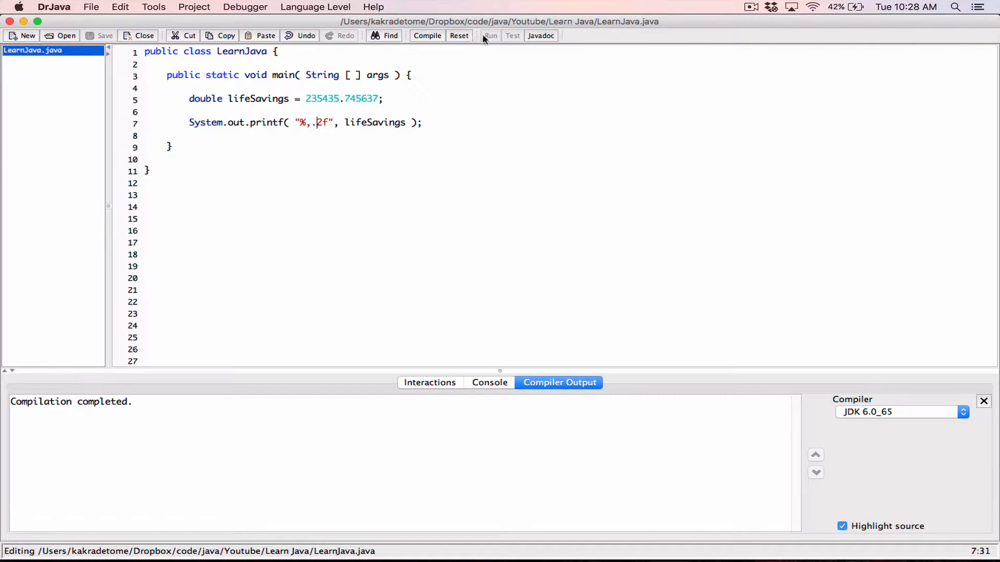
{"action": "left_click", "coordinate": [491, 35]}
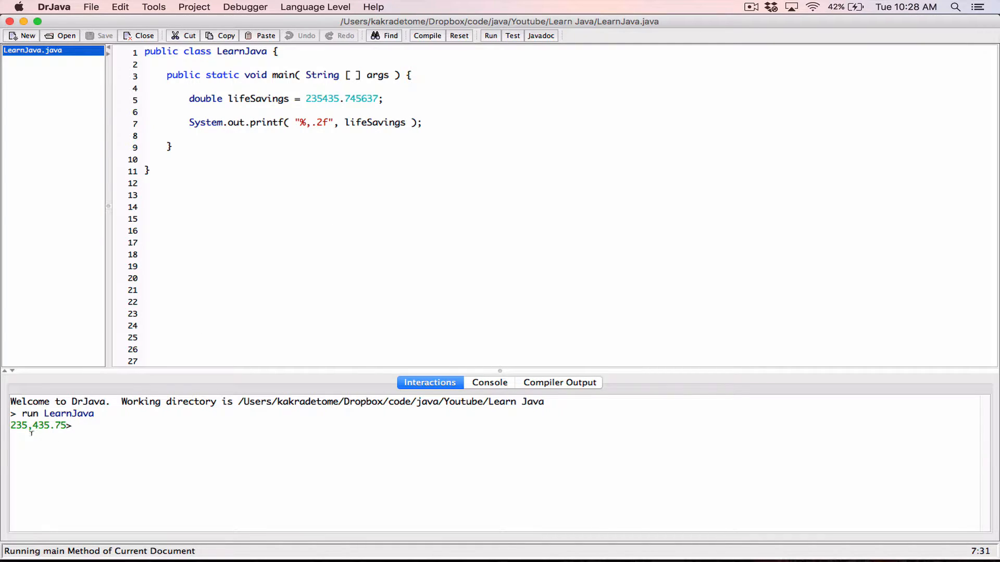
{"action": "mouse_move", "coordinate": [55, 432]}
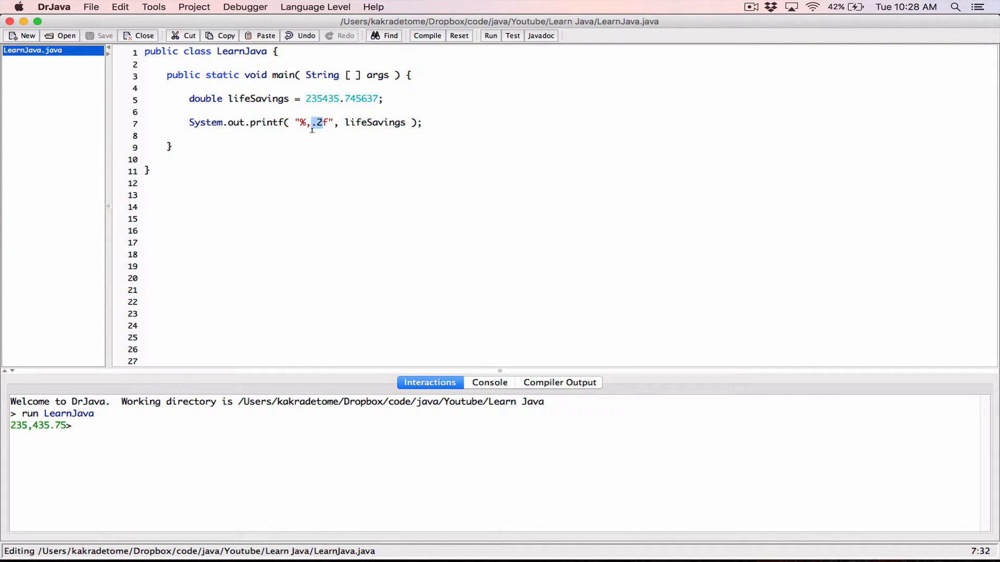
Insert a dollar sign so the format string reads "$%,.2f"
{"action": "left_click", "coordinate": [310, 123]}
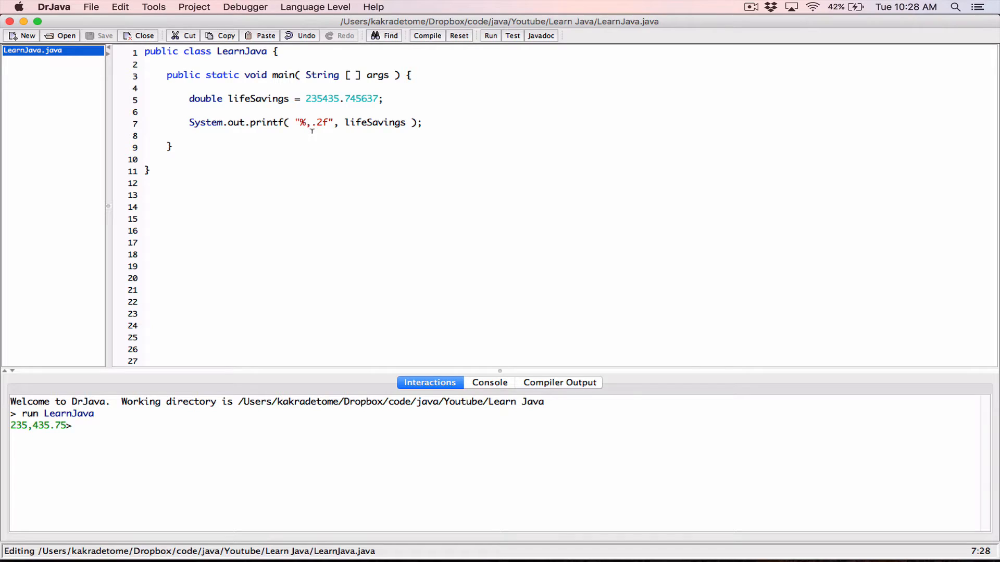
{"action": "type", "text": "$"}
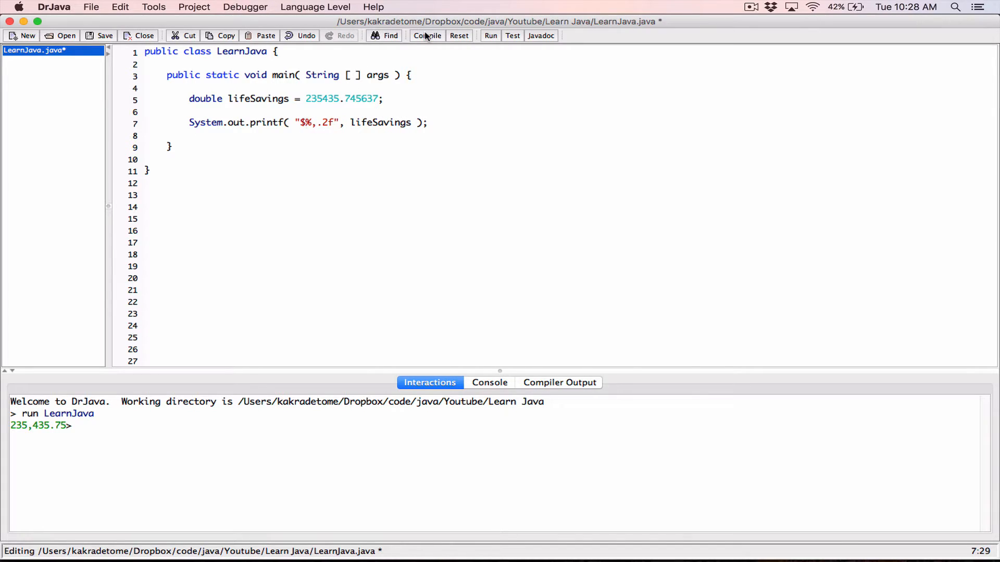